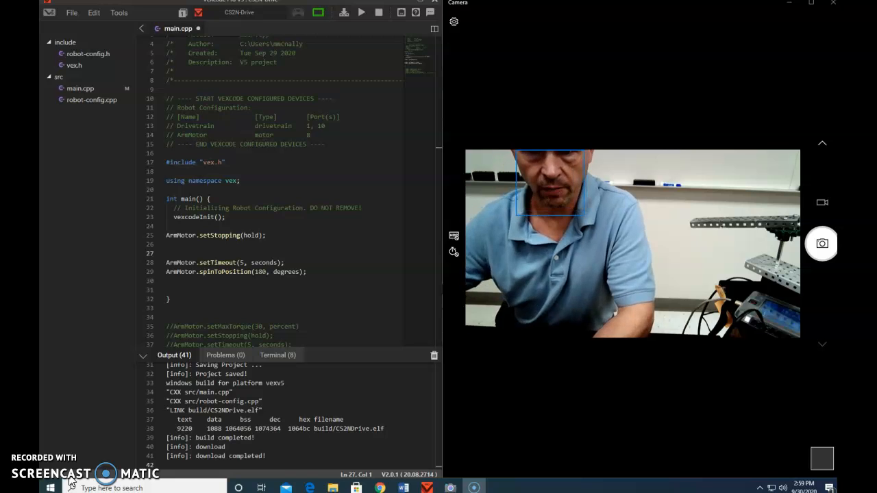
# - Set the ArmMotor stopping mode argument to hold
pyautogui.click(185, 236)
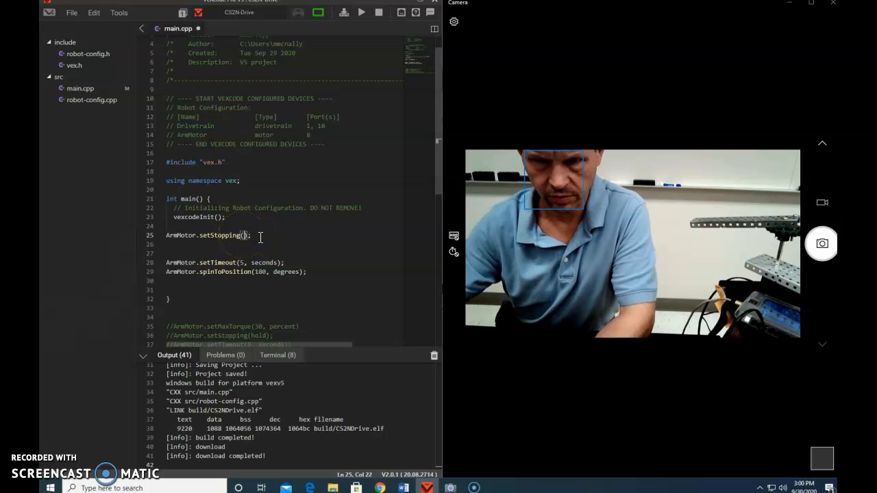
pyautogui.write('b')
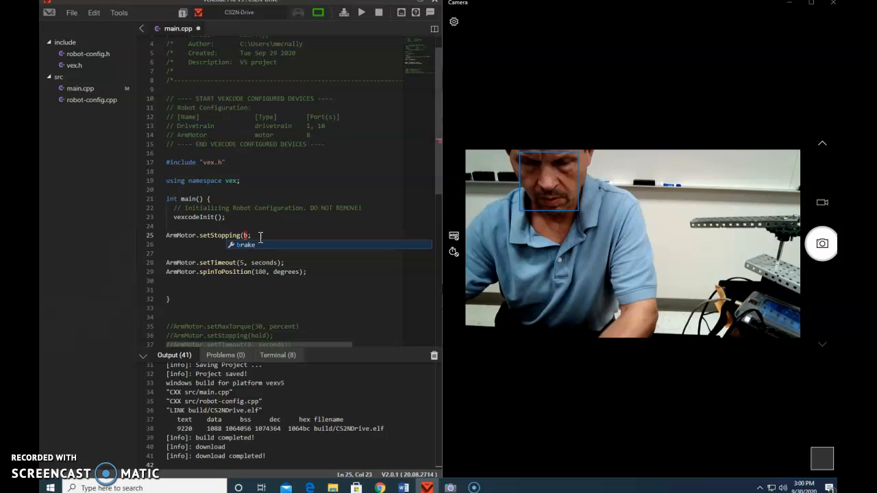
pyautogui.write('c')
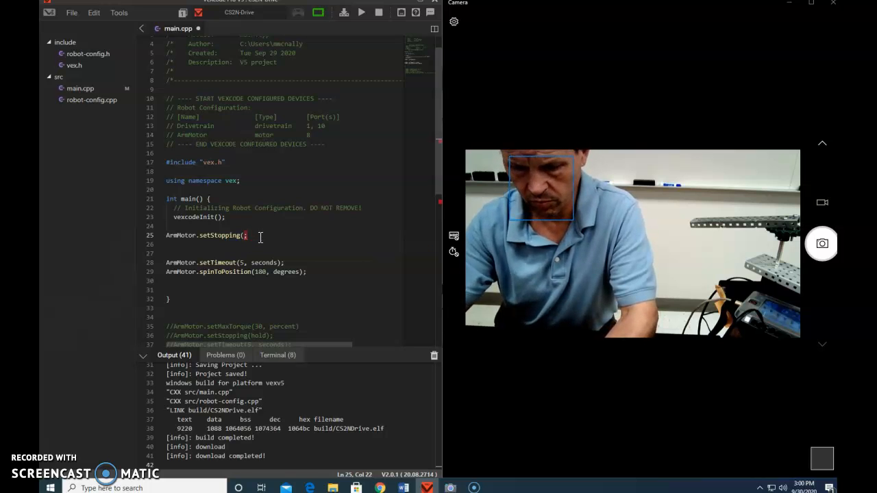
pyautogui.write('hold')
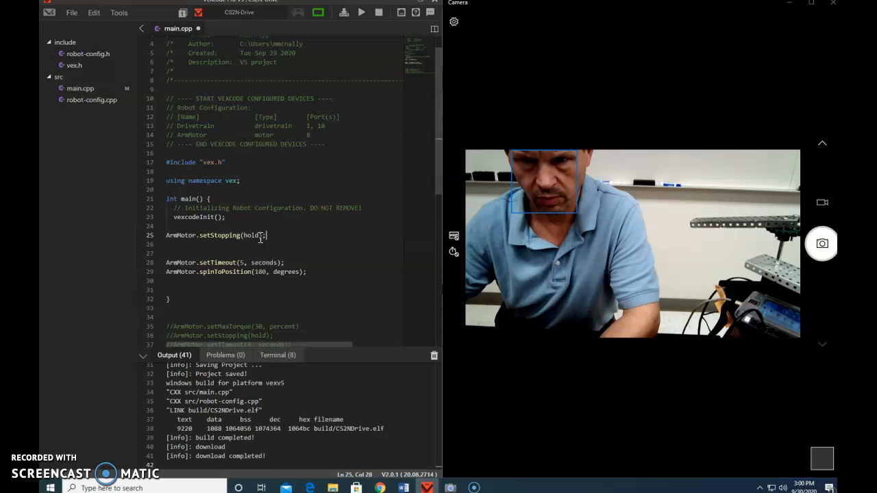
# - Add ArmMotor.setMaxTorque(25, percent); on a new line below the stopping command
pyautogui.press('enter')
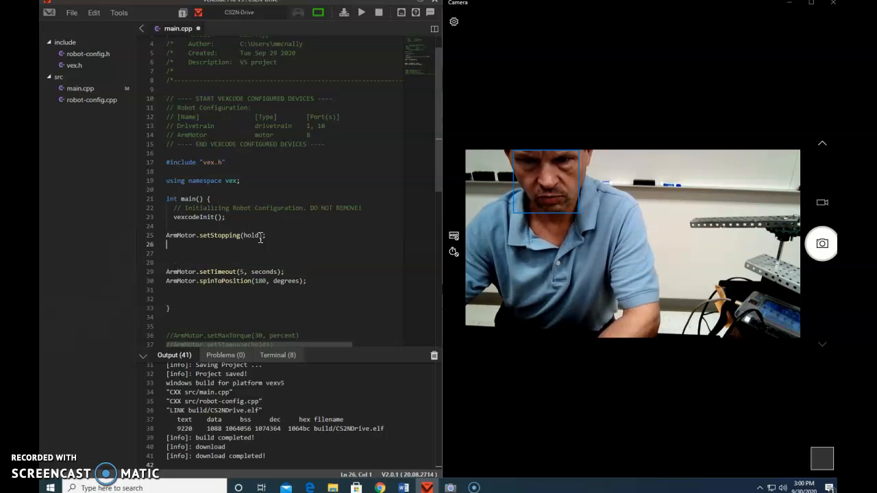
pyautogui.write('Arm')
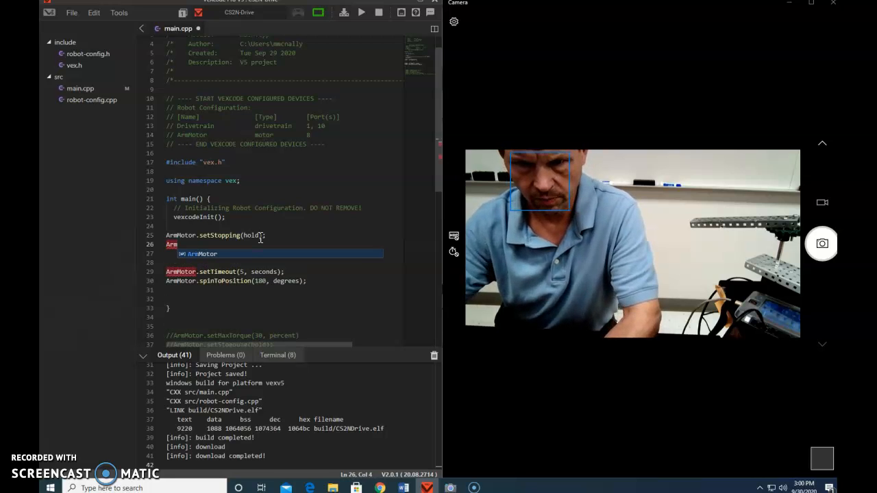
pyautogui.press('Tab')
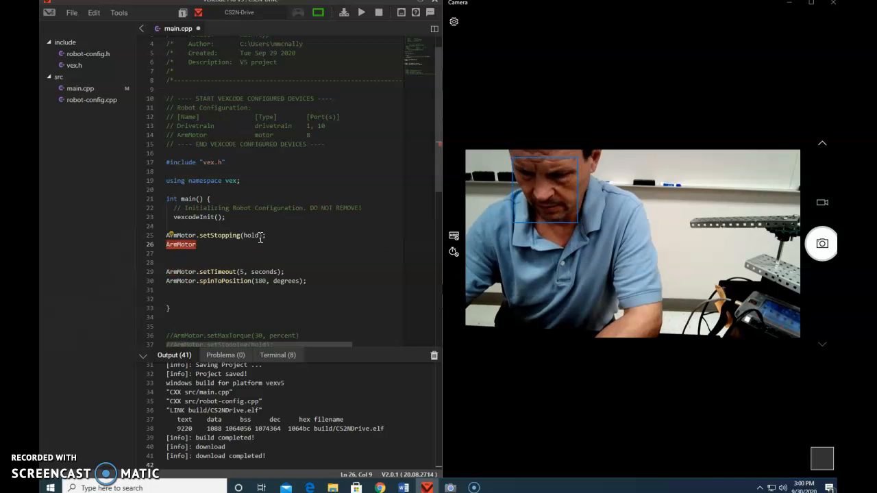
pyautogui.write('.')
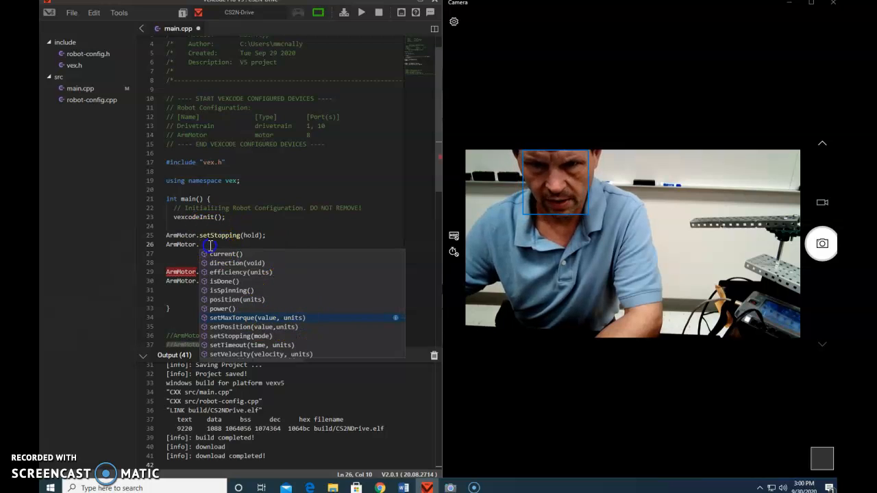
pyautogui.write('setMaxTorque(')
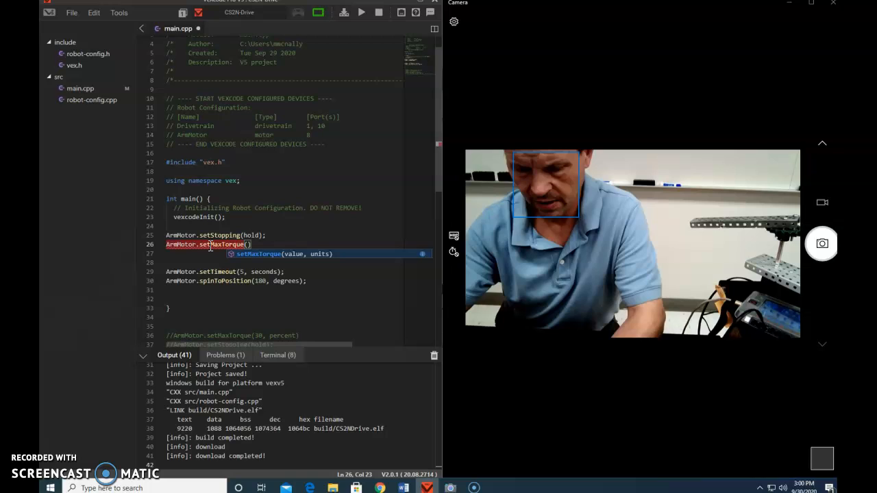
pyautogui.write('25')
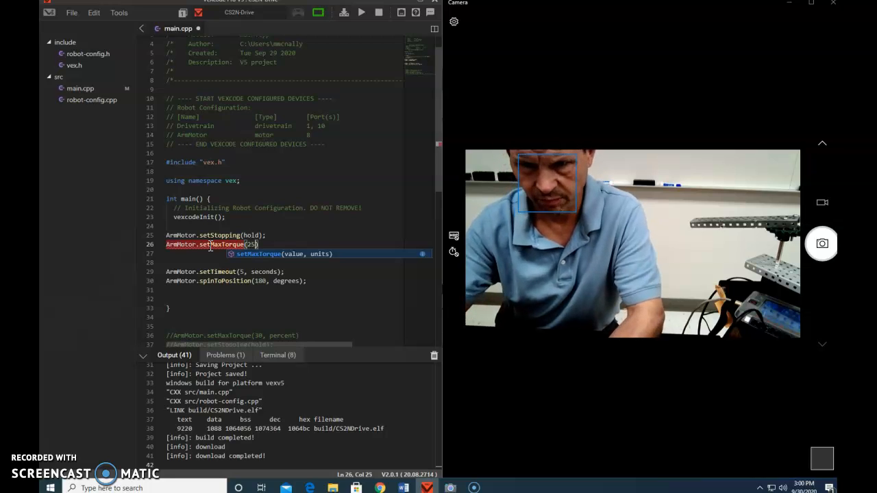
pyautogui.write(',')
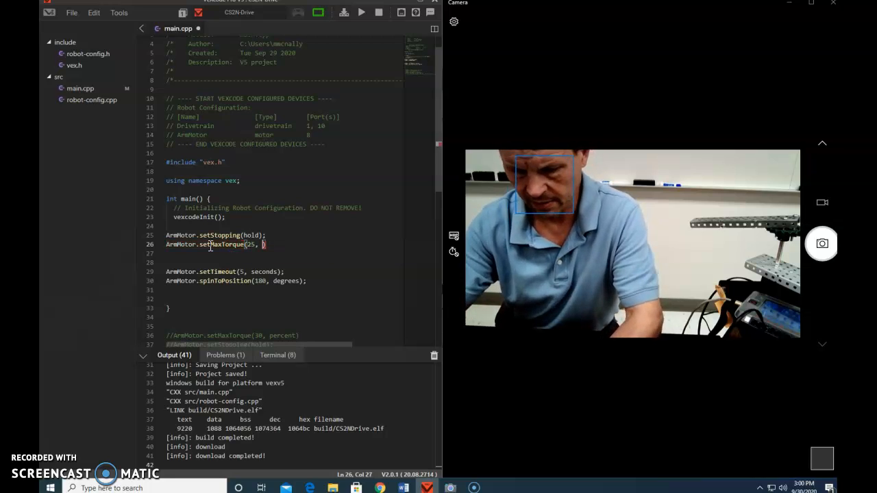
pyautogui.write('percent')
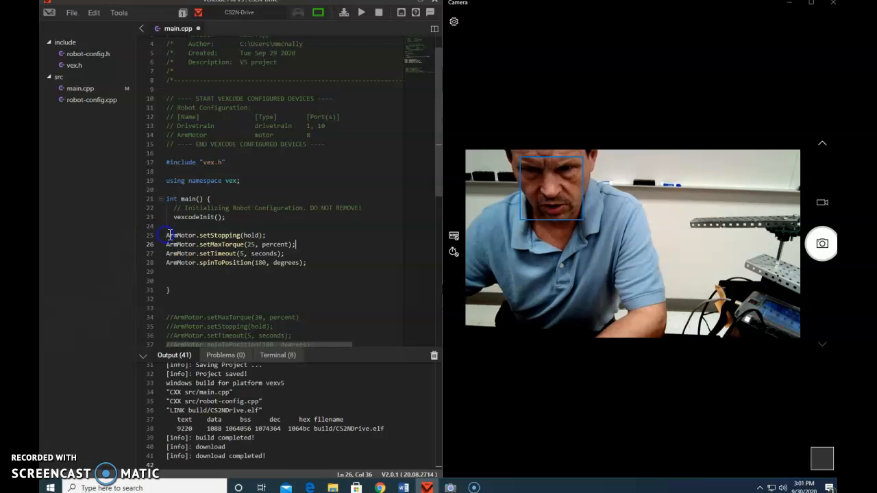
# - Duplicate the four arm commands with the spin changed to -180 degrees and build/download
pyautogui.moveTo(166, 236); pyautogui.dragTo(313, 263)
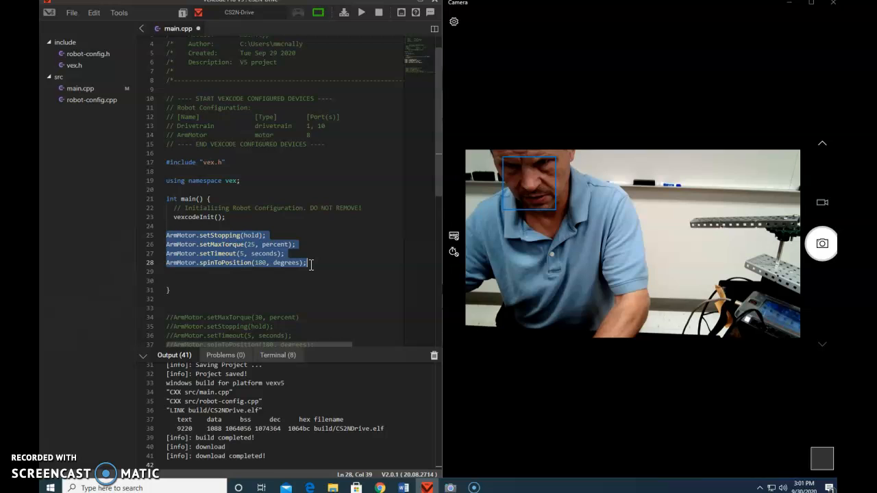
pyautogui.click(194, 271)
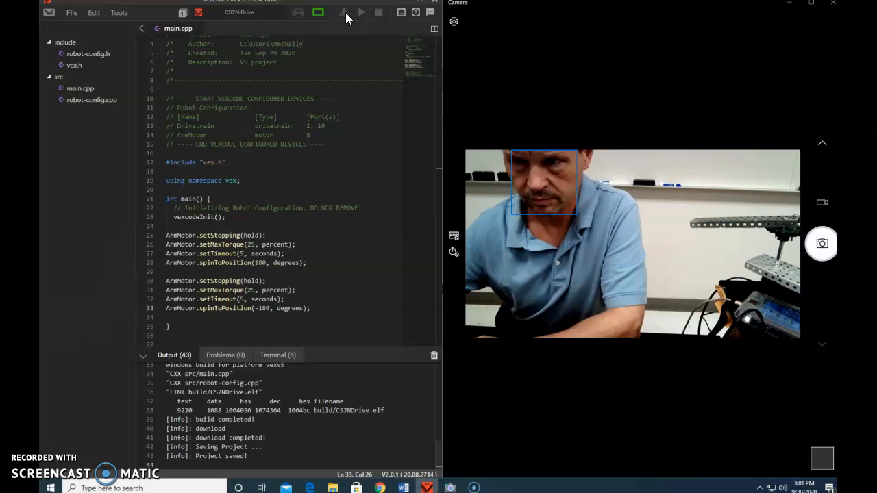
pyautogui.click(343, 12)
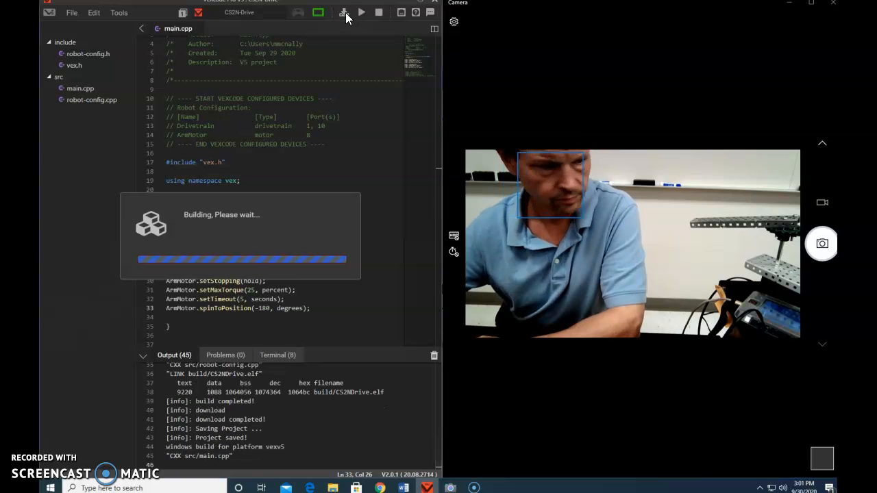